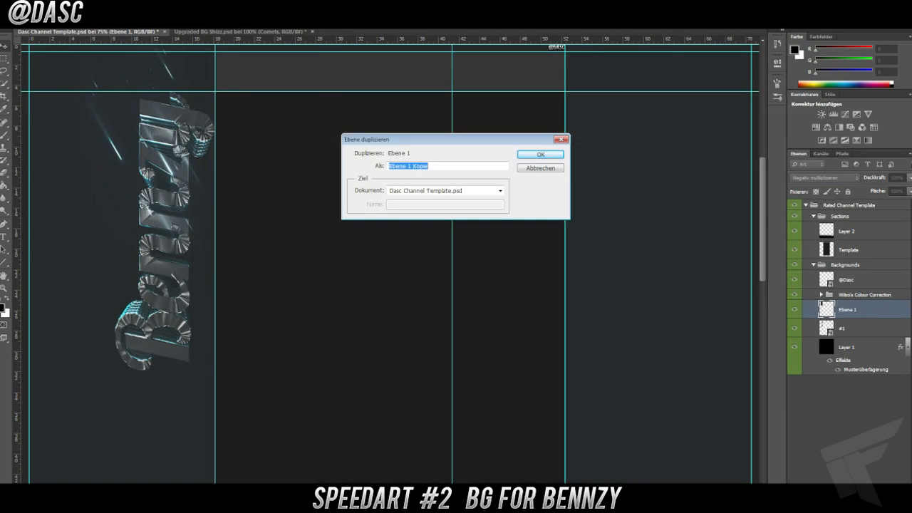
# Duplicate Ebene 1, place light streaks on the text as Ebene 2, and duplicate it
pyautogui.click(539, 154)
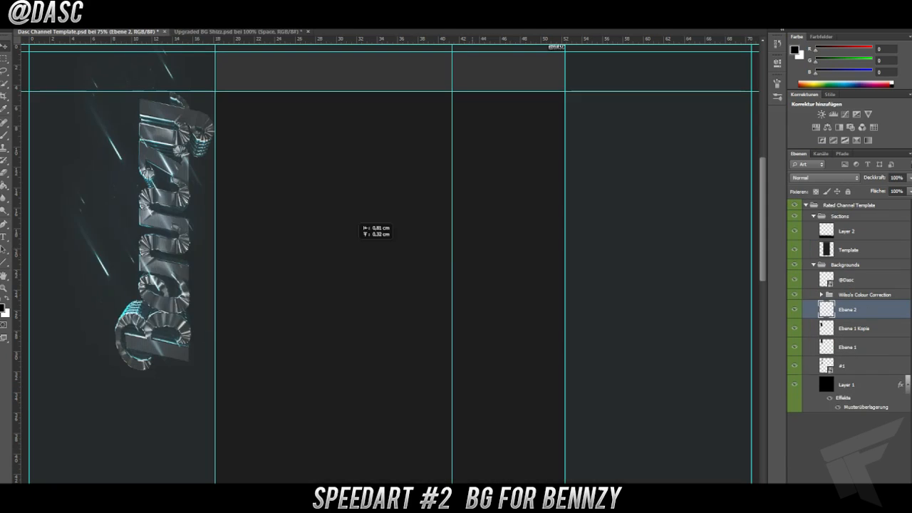
pyautogui.click(823, 177)
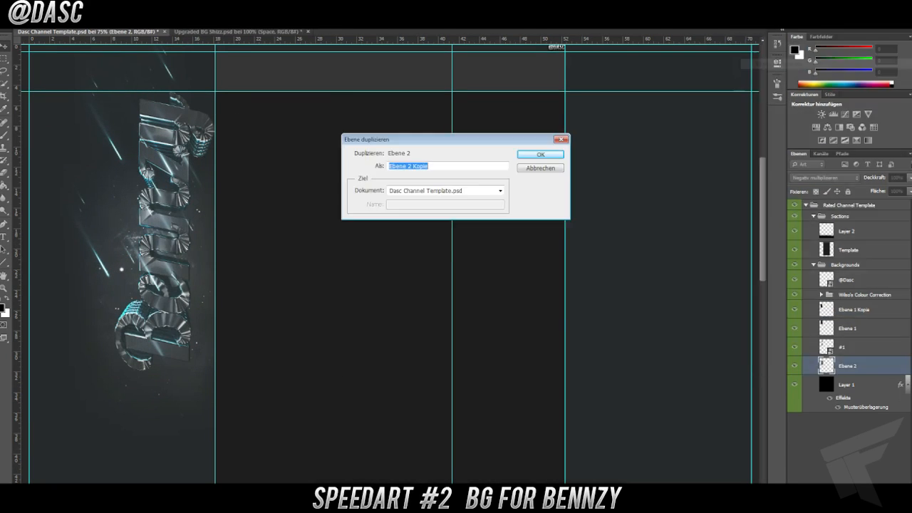
pyautogui.click(540, 154)
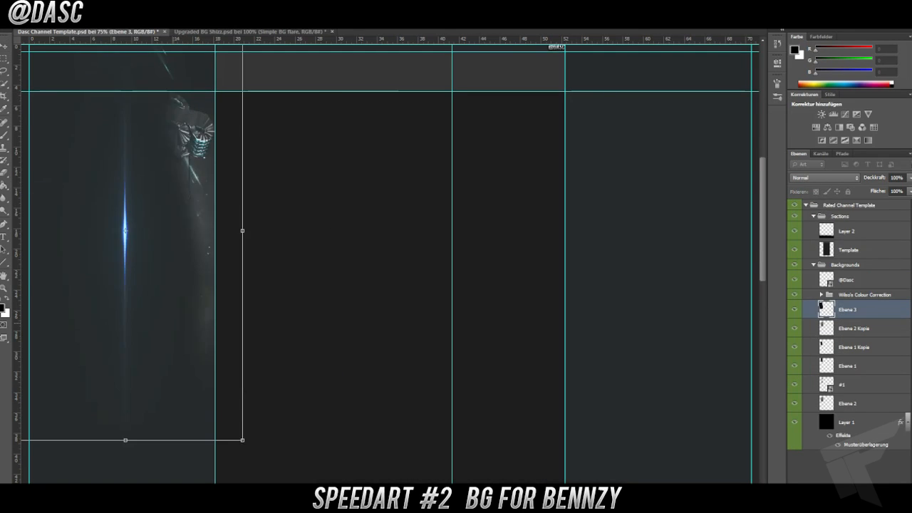
# Commit the pasted blue flare and return to the channel template document
pyautogui.click(823, 178)
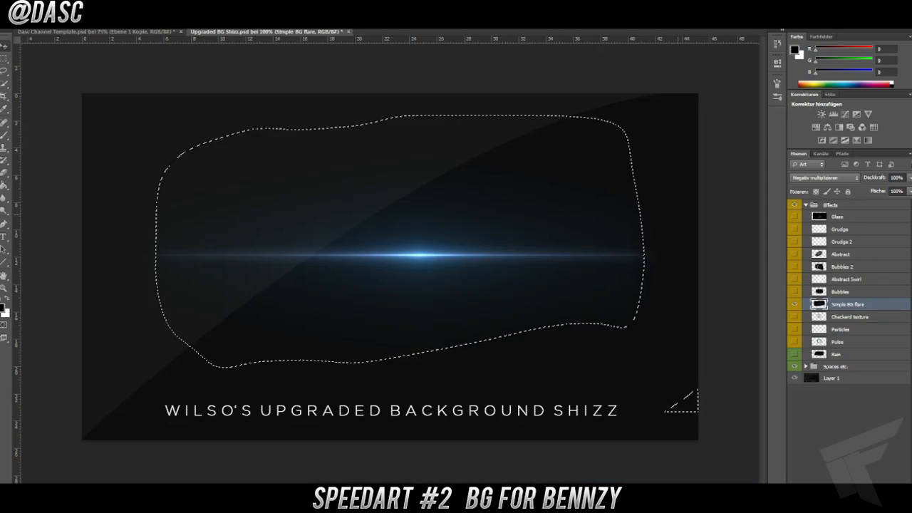
pyautogui.click(86, 32)
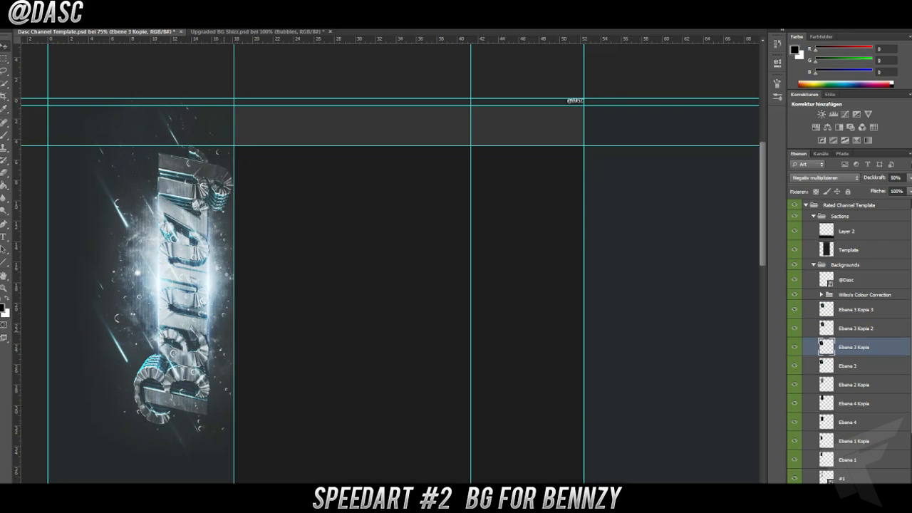
# Bring the Rain layer from Upgraded BG Shizz into the template and select Ebene 2
pyautogui.click(257, 31)
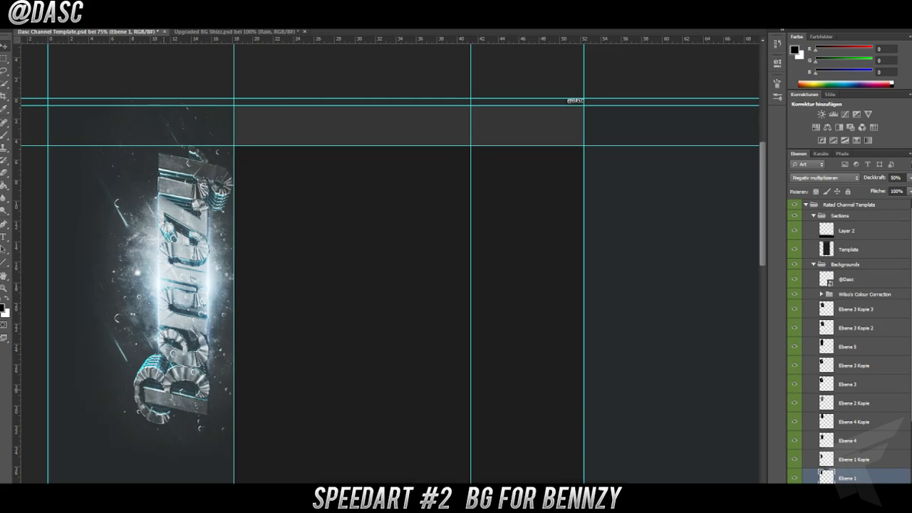
pyautogui.click(855, 309)
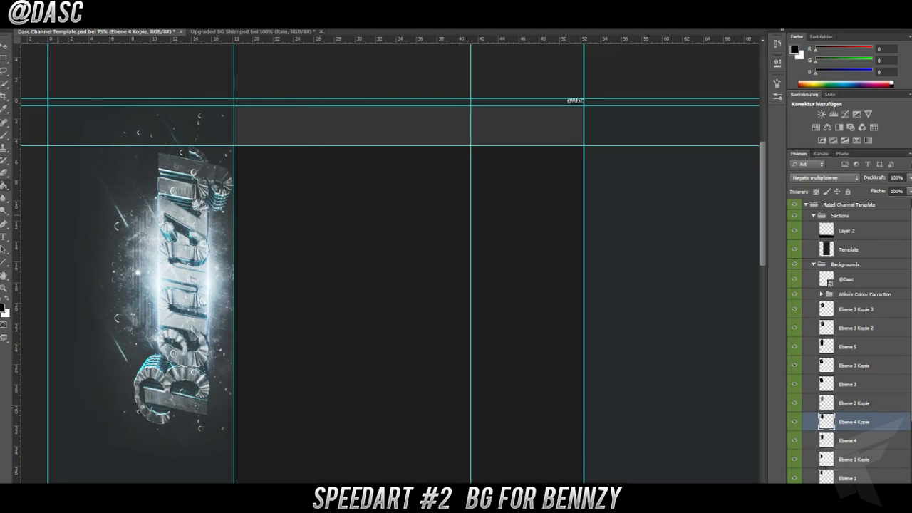
pyautogui.click(256, 31)
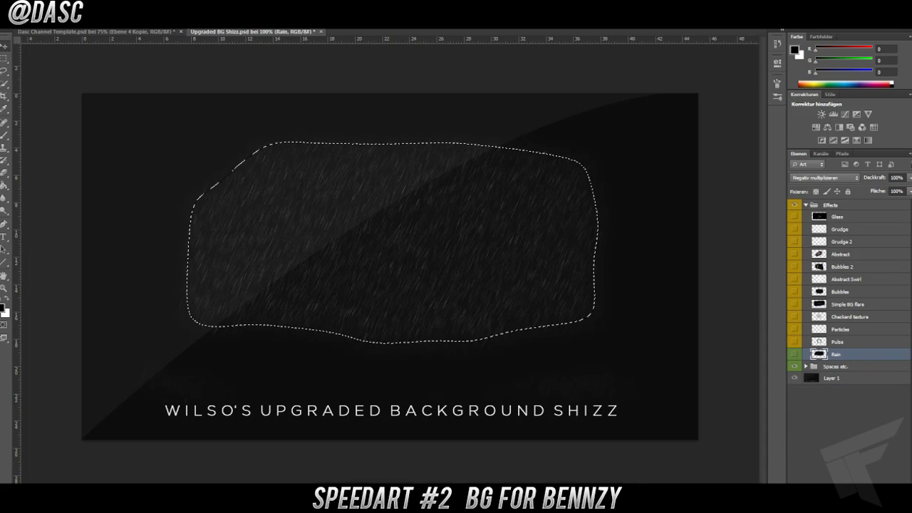
pyautogui.click(92, 31)
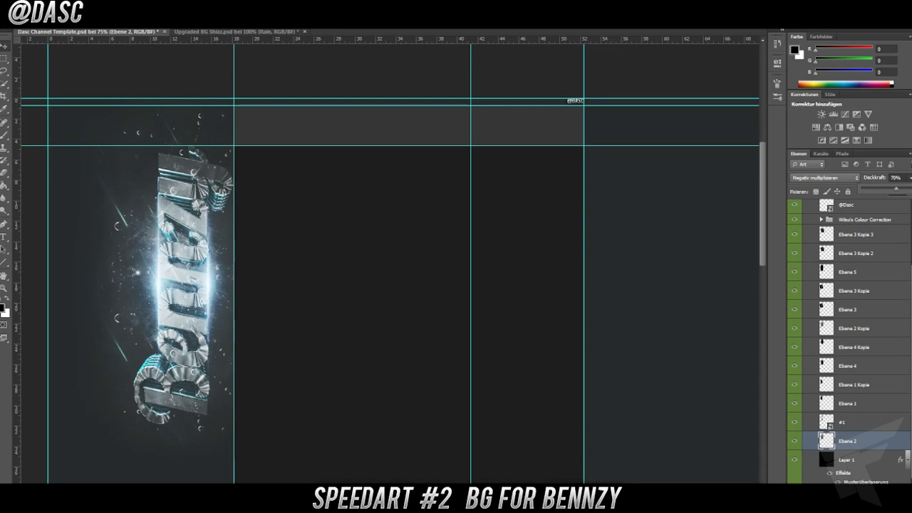
pyautogui.click(854, 328)
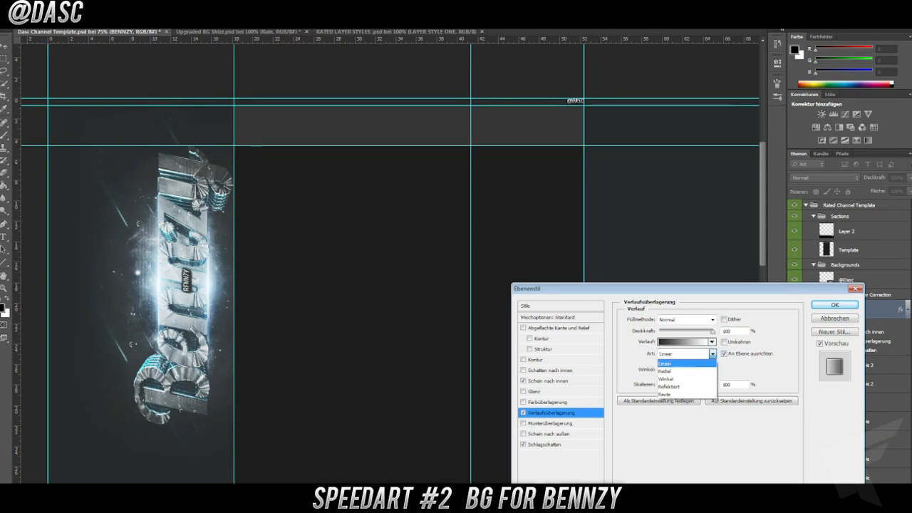
# Apply a Linear Gradient Overlay style to the small BENNZY label
pyautogui.click(835, 305)
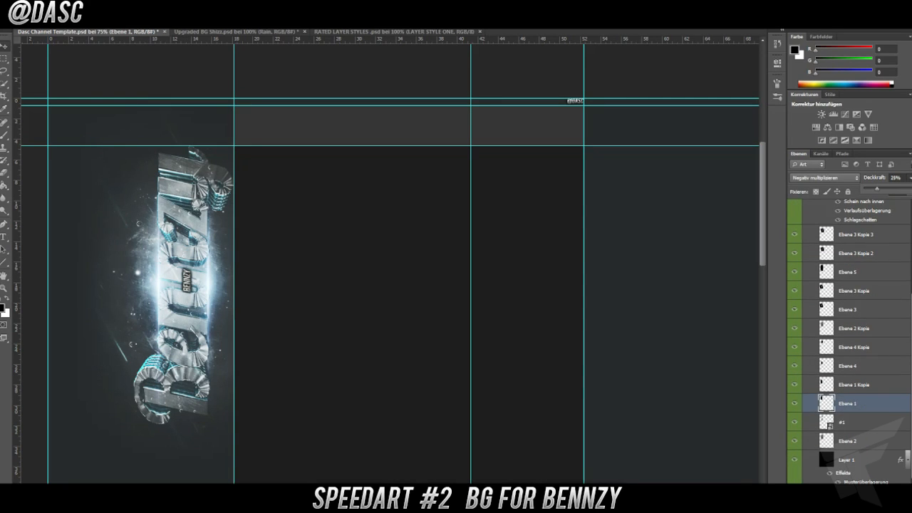
# Fade Ebene 1, then flip the duplicated artwork group horizontally for the right side
pyautogui.click(855, 267)
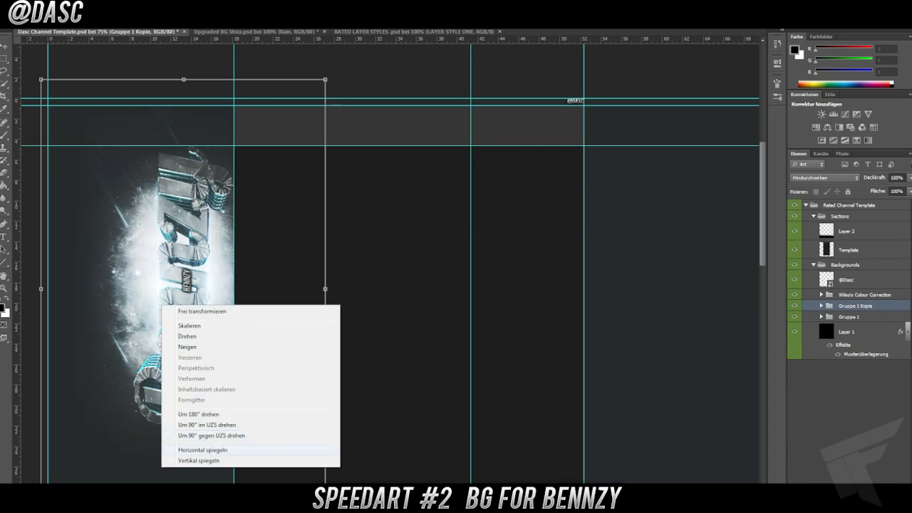
pyautogui.click(202, 450)
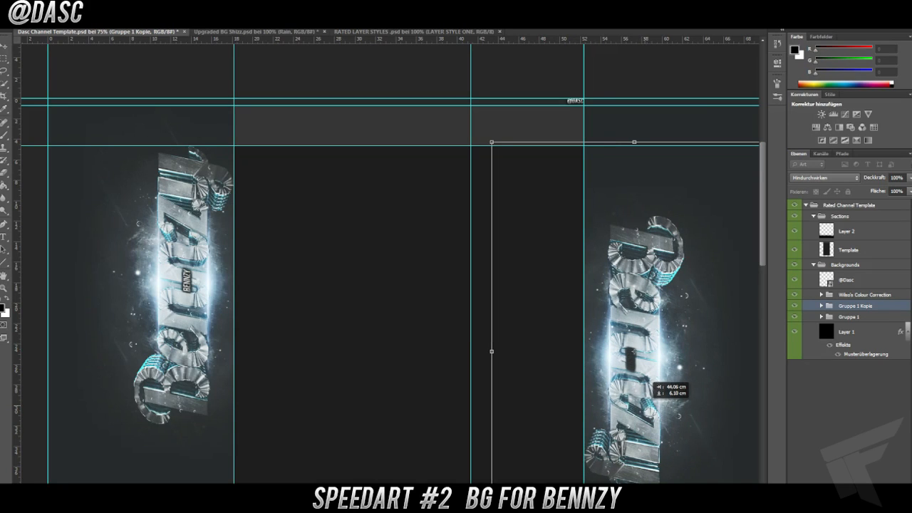